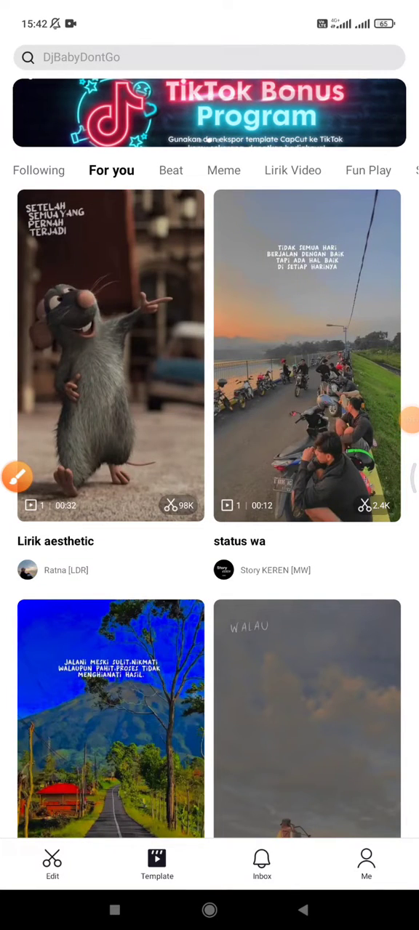
Sign out of CapCut through the profile's ⋯ settings menu and confirm the sign-out
scroll(down, 3)
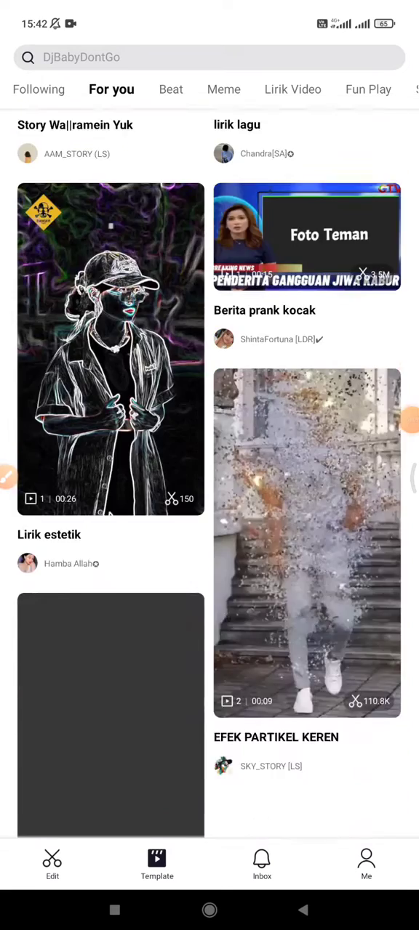
scroll(down, 3)
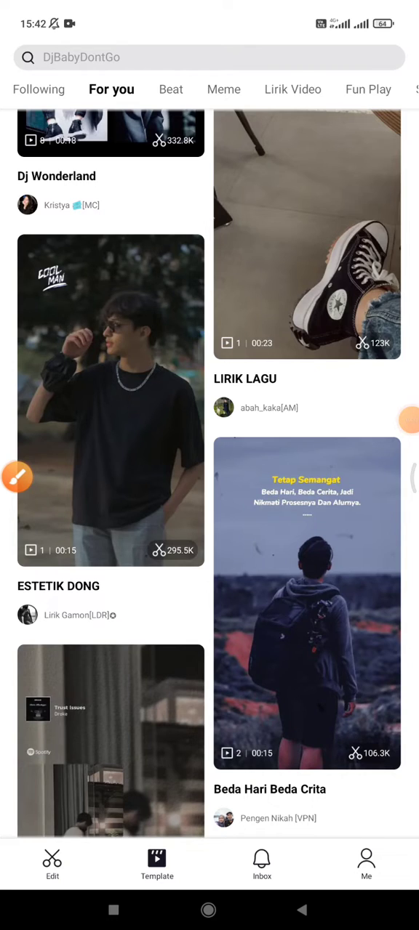
click(366, 865)
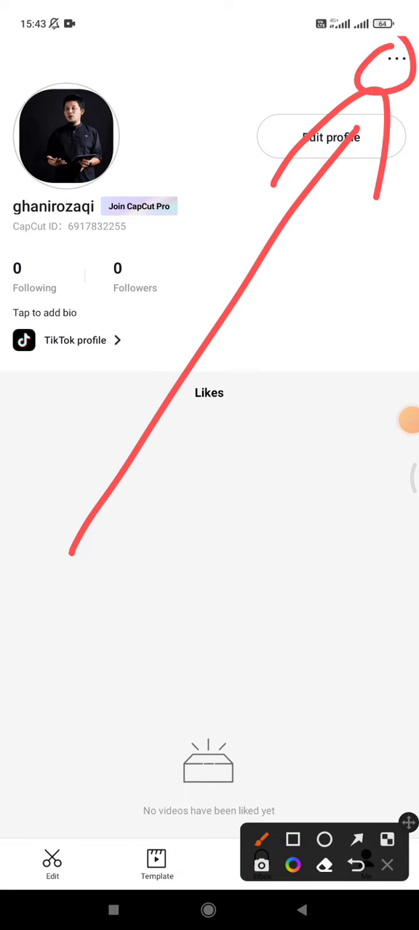
click(397, 58)
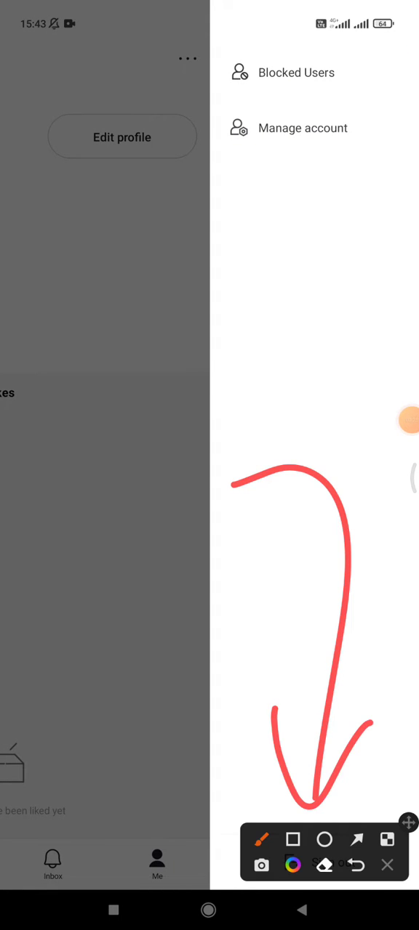
click(333, 862)
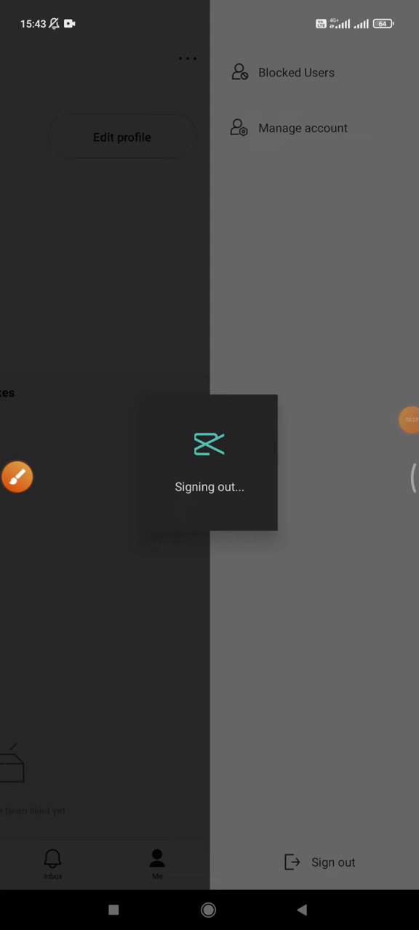
click(333, 863)
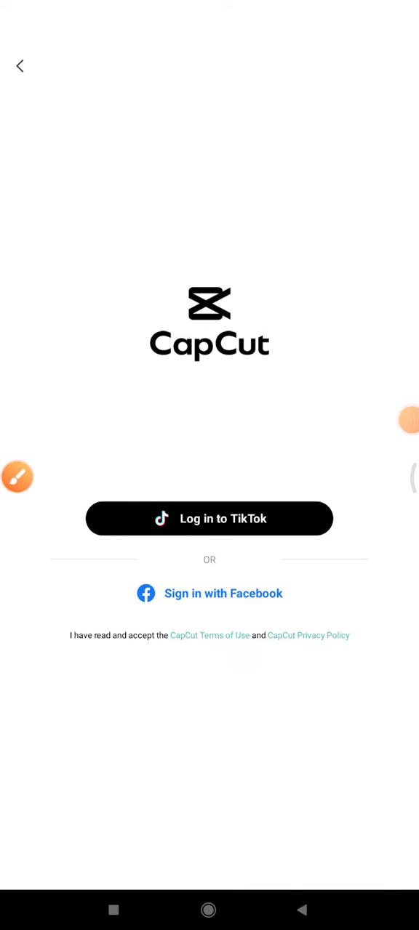
Leave the login screen, revisit the profile, then exit CapCut to the phone's app drawer
click(209, 518)
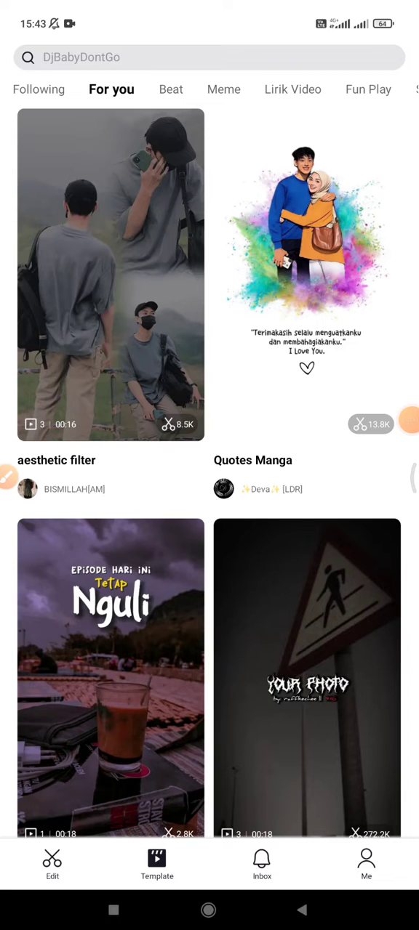
click(366, 865)
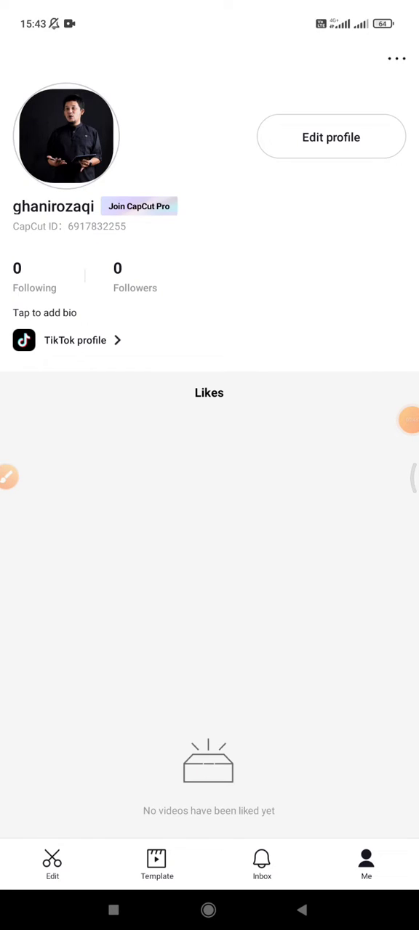
click(333, 862)
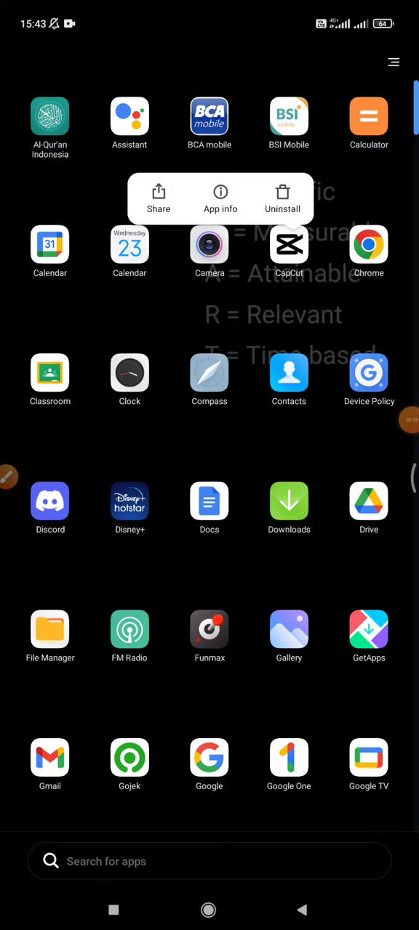
Clear all CapCut data from App info > Storage, then relaunch CapCut
click(219, 200)
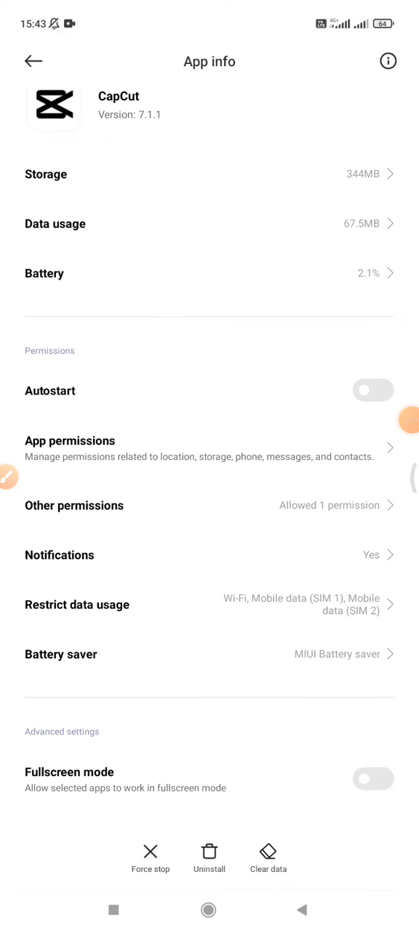
click(77, 605)
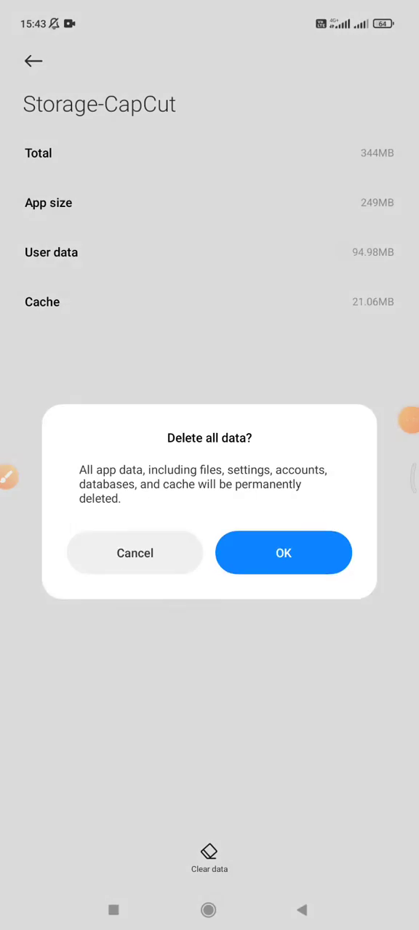
click(283, 552)
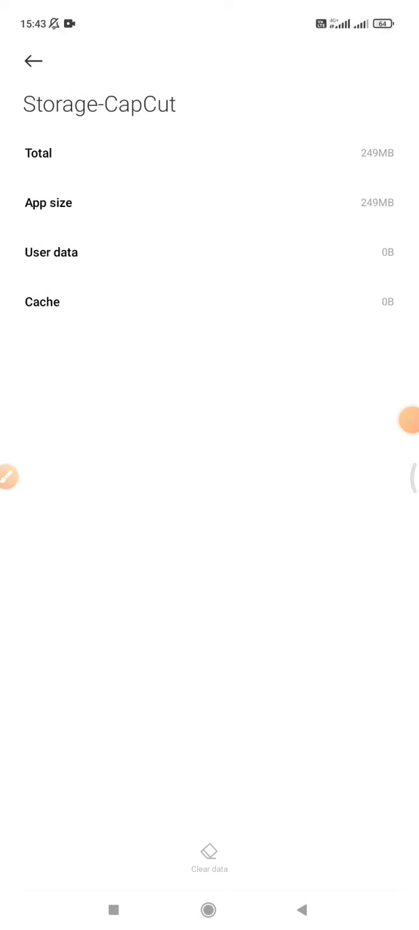
click(32, 60)
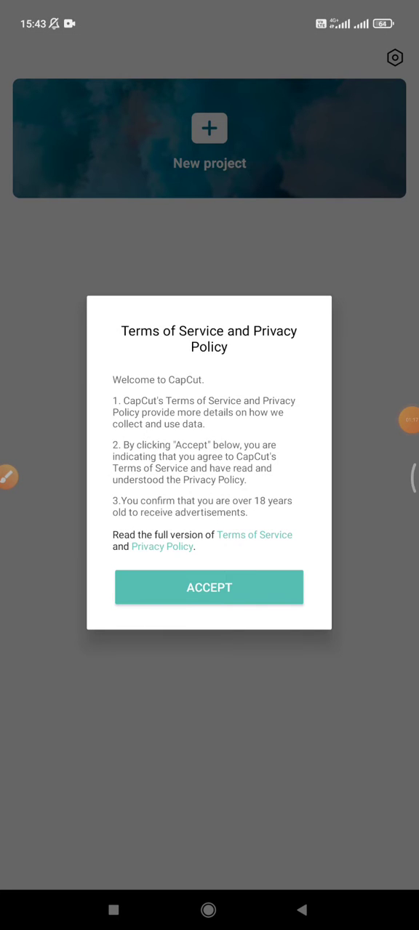
Accept CapCut's Terms of Service, then exit back to the phone's app drawer
click(209, 587)
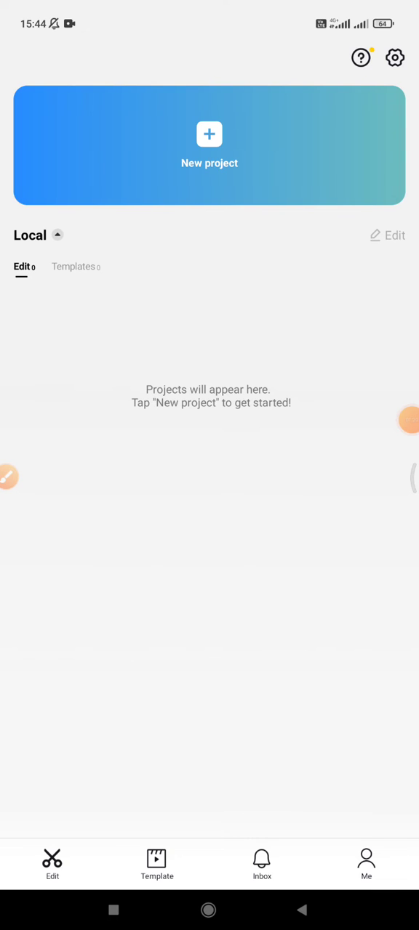
click(209, 910)
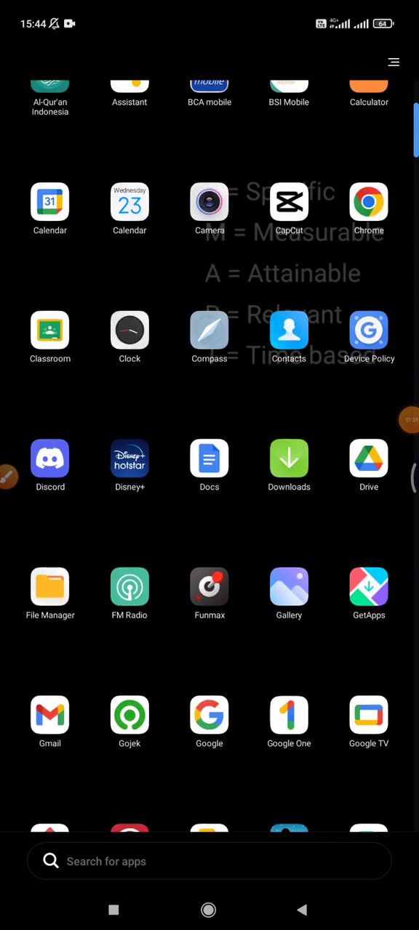
scroll(down, 3)
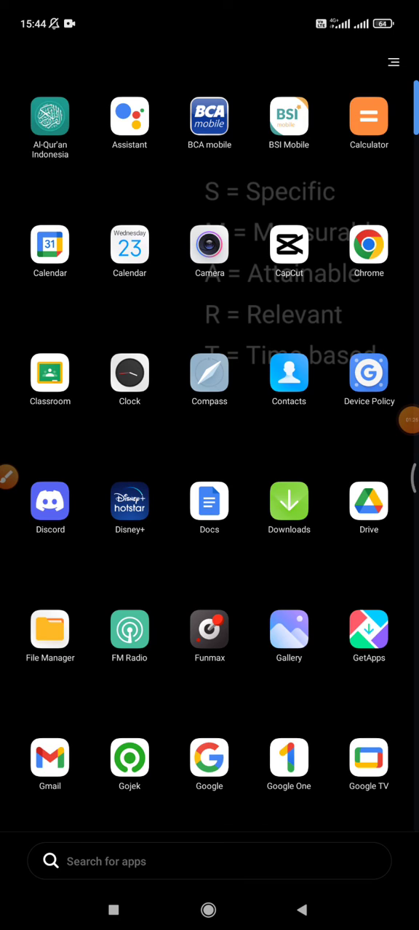